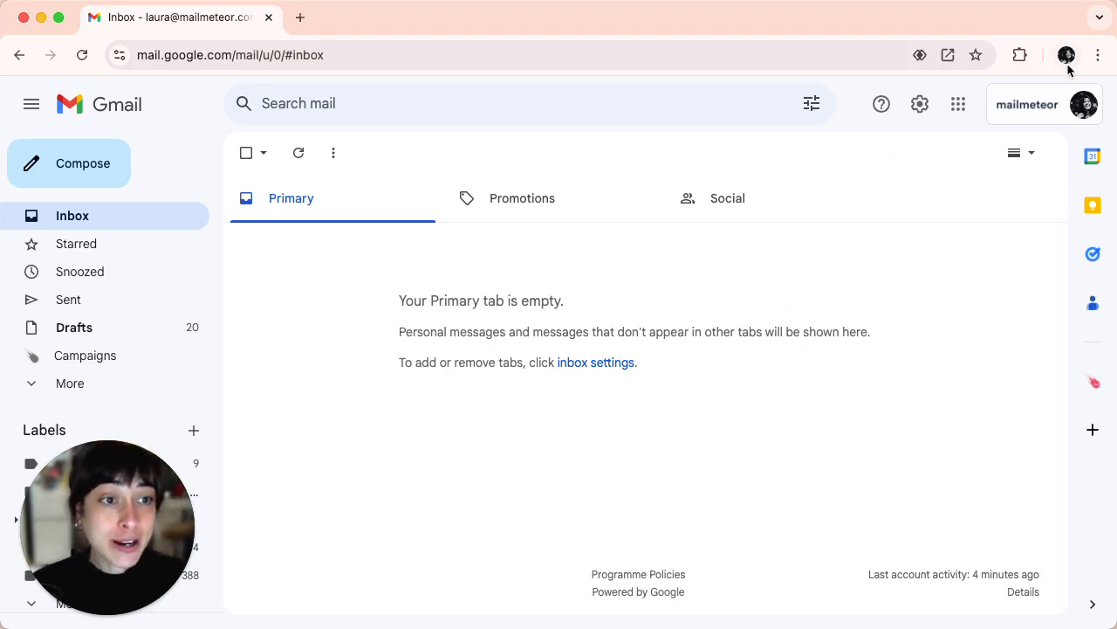
pyautogui.moveTo(1066, 54)
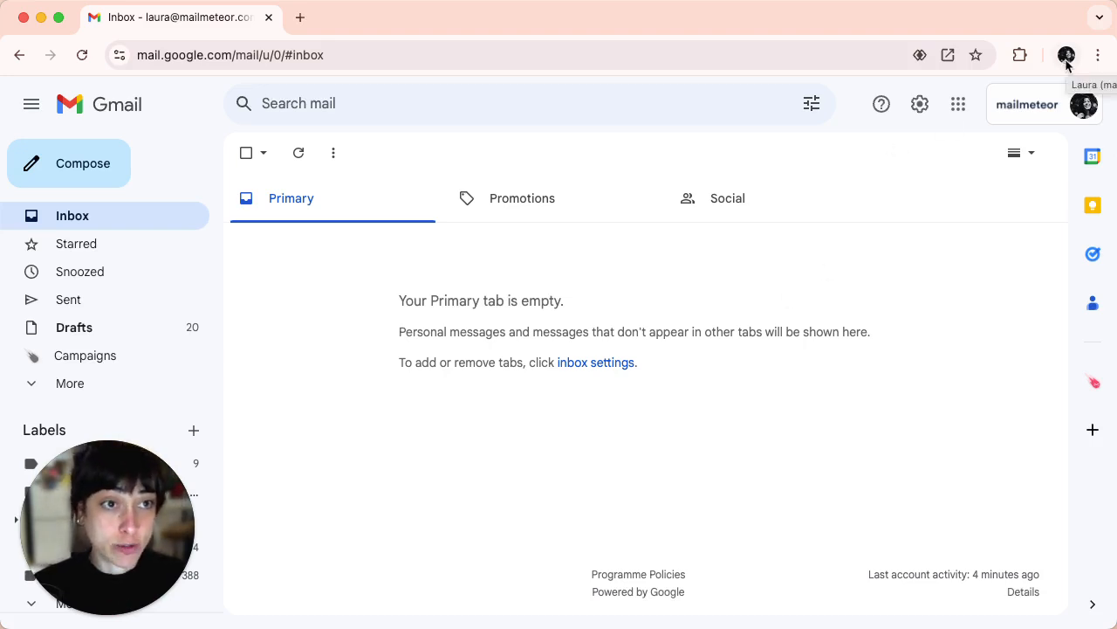
# Step: Show the profile menu for the mailmeteor.com account with the other Chrome profiles listed
pyautogui.click(1067, 54)
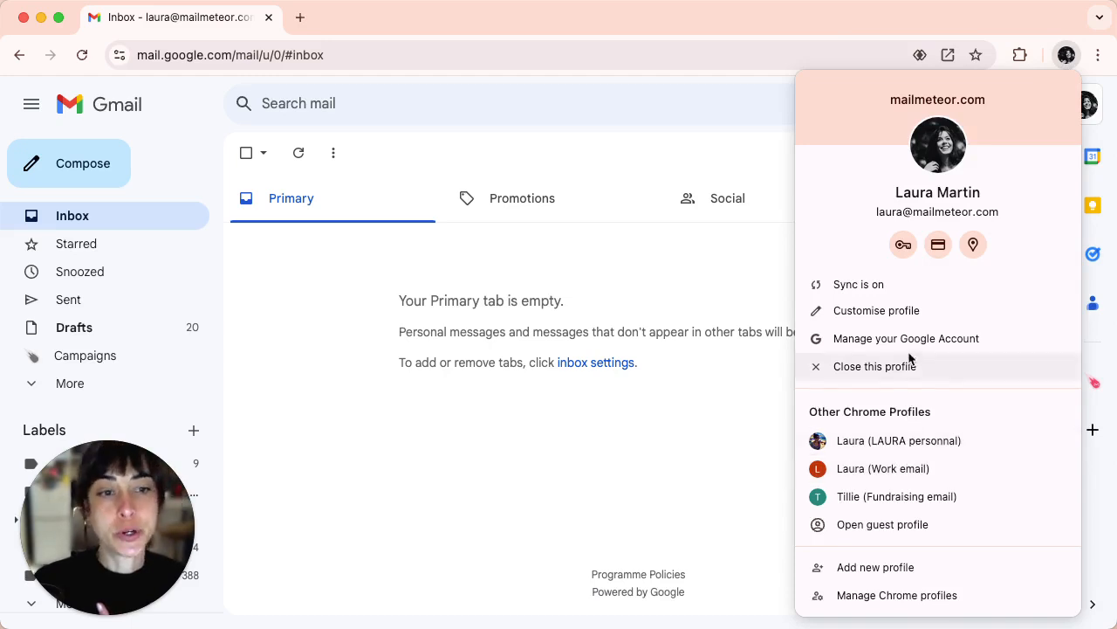
pyautogui.moveTo(908, 338)
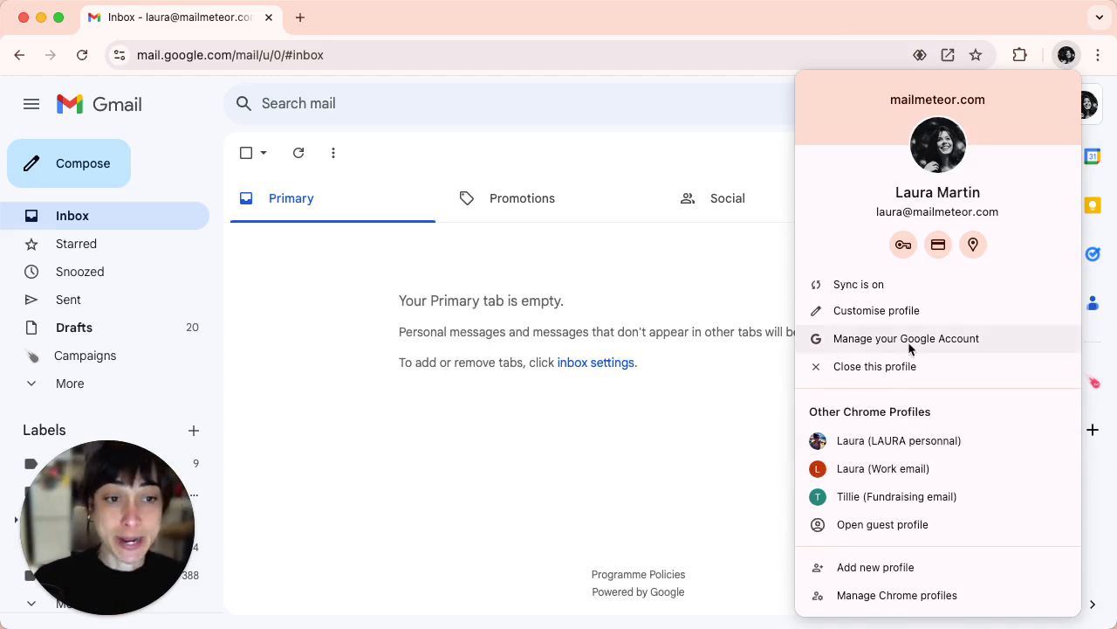
pyautogui.moveTo(1004, 234)
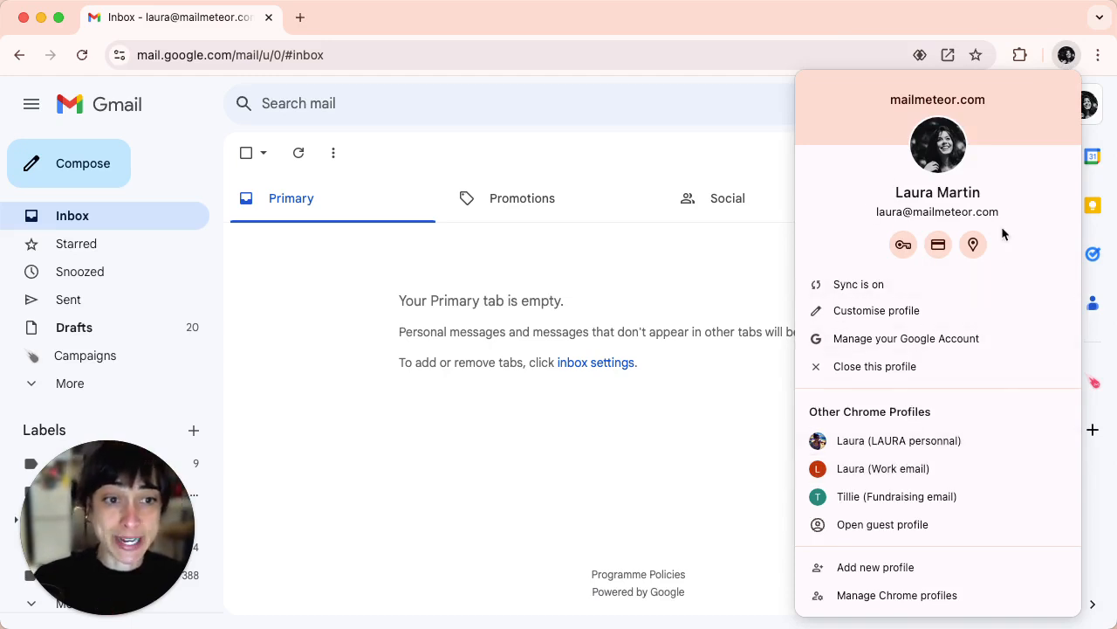
pyautogui.moveTo(889, 440)
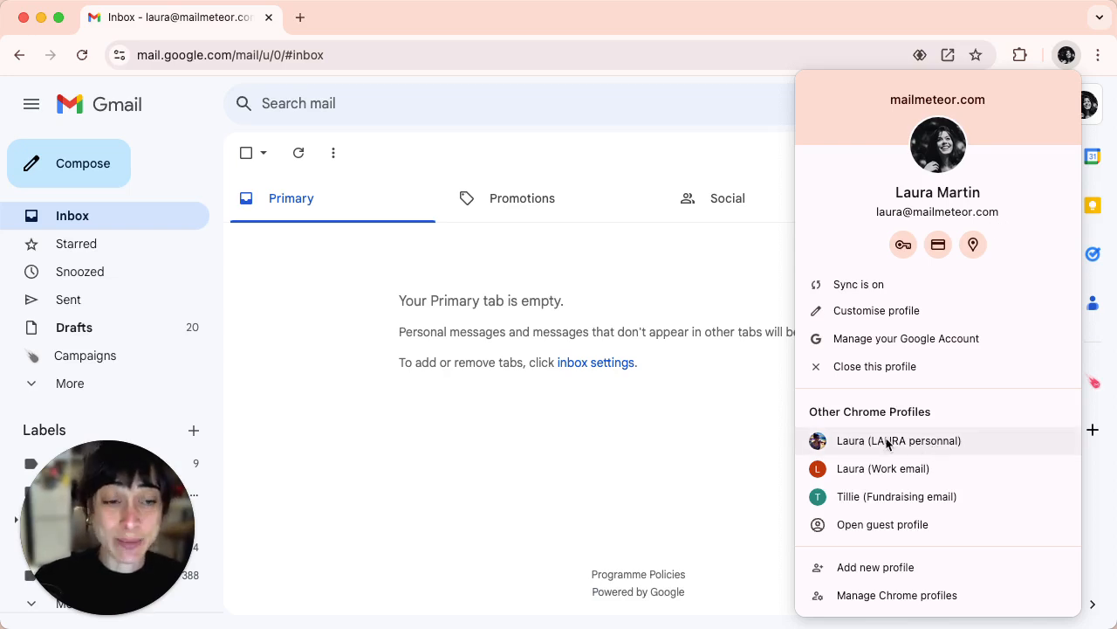
pyautogui.moveTo(906, 339)
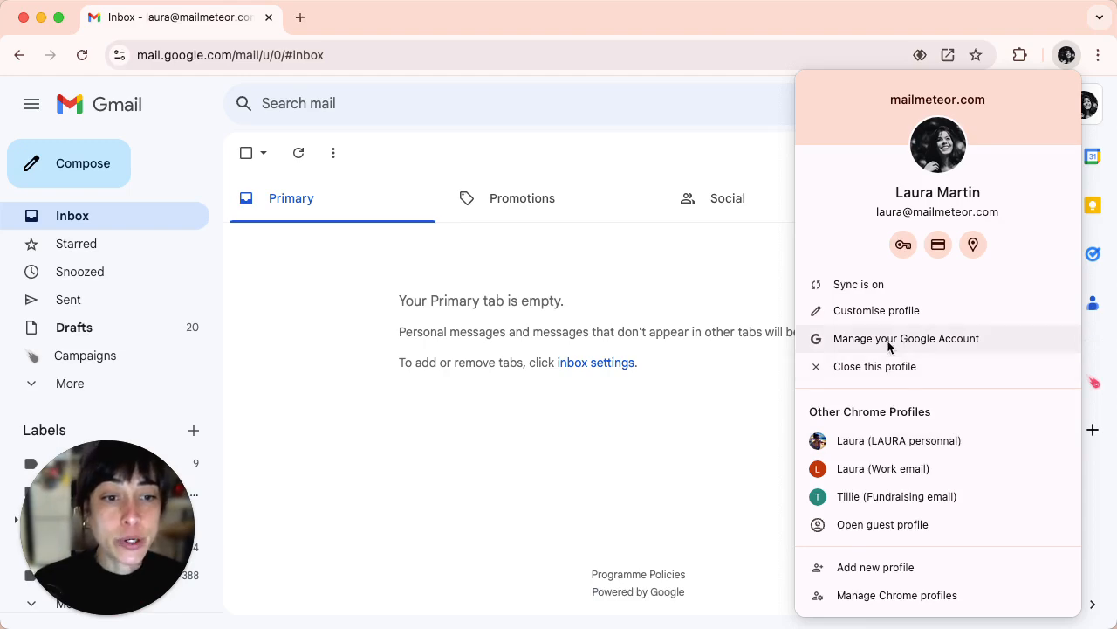
# Step: Sign the mailmeteor.com account out, sign it in again and verify, reaching Laura Martin's Google Account home
pyautogui.click(904, 339)
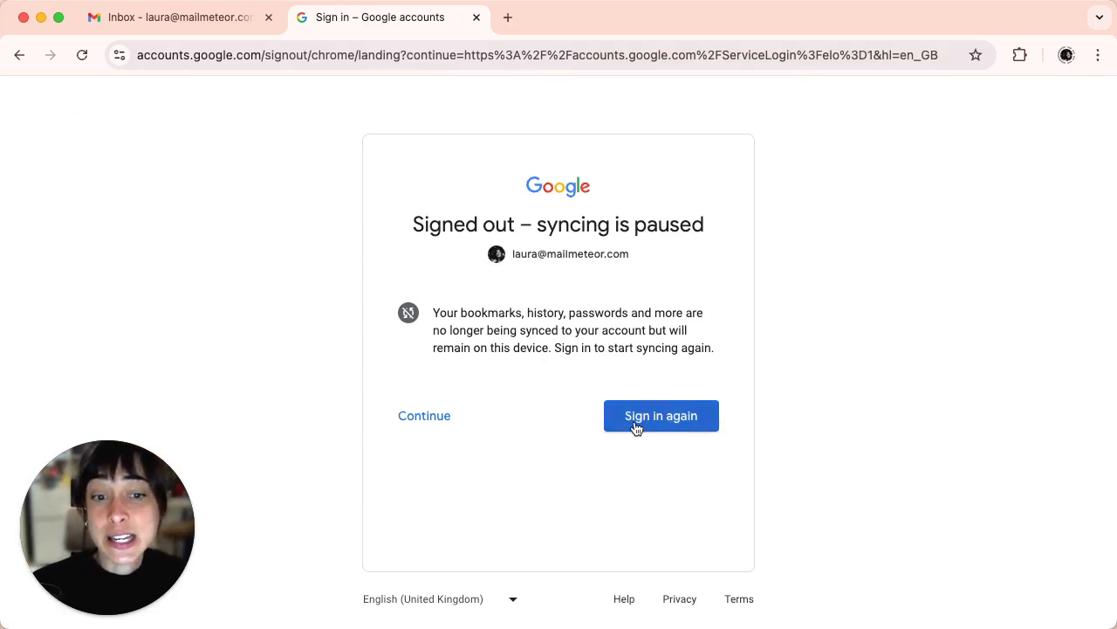
pyautogui.click(660, 416)
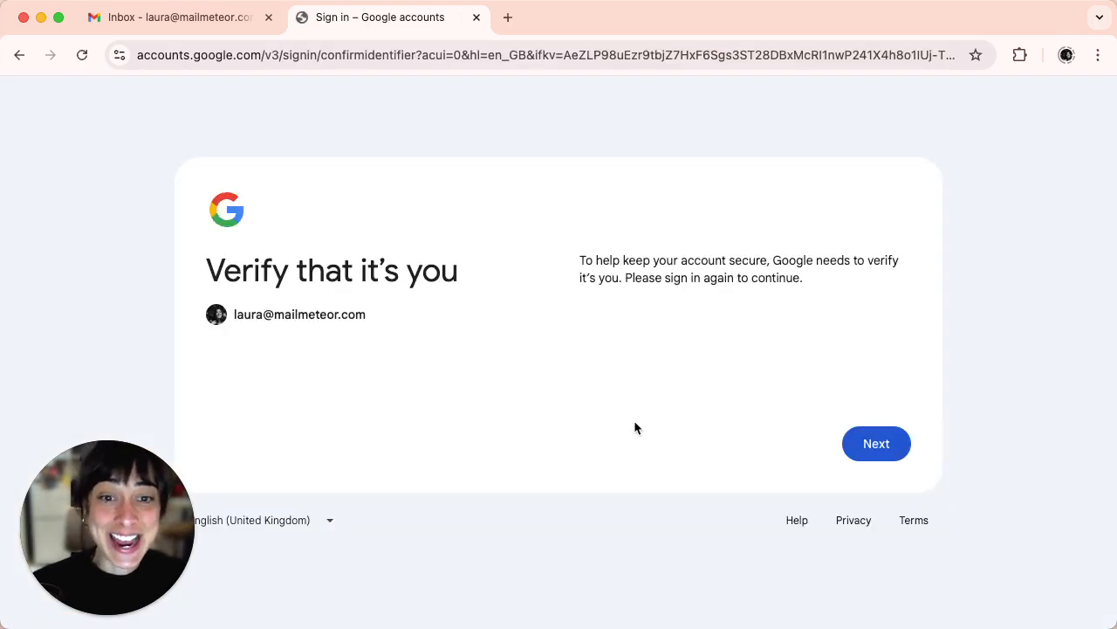
pyautogui.click(876, 444)
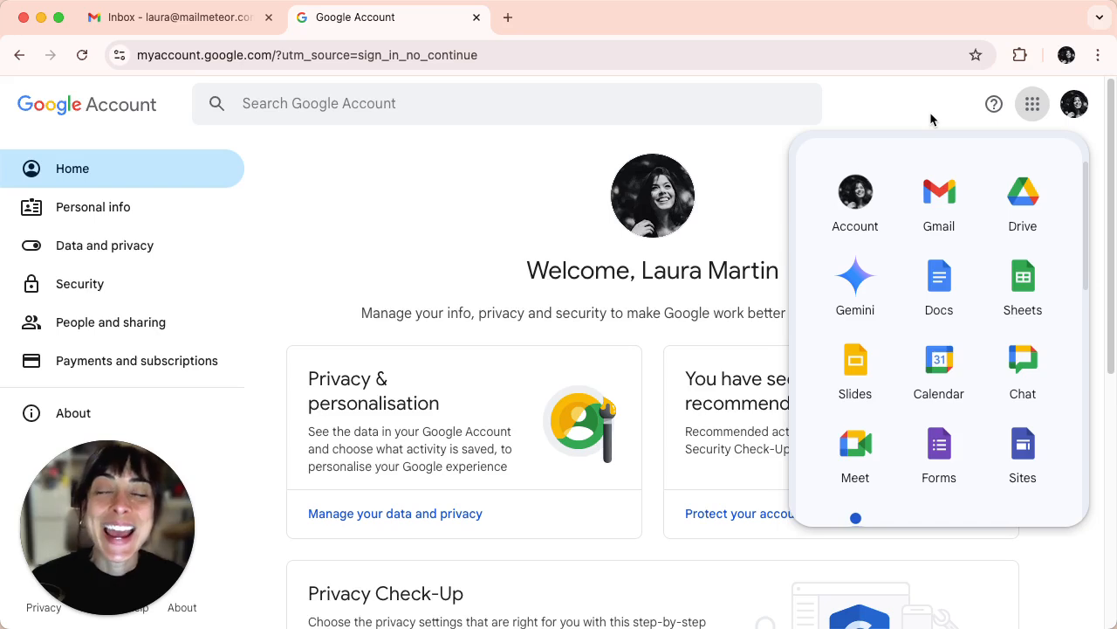